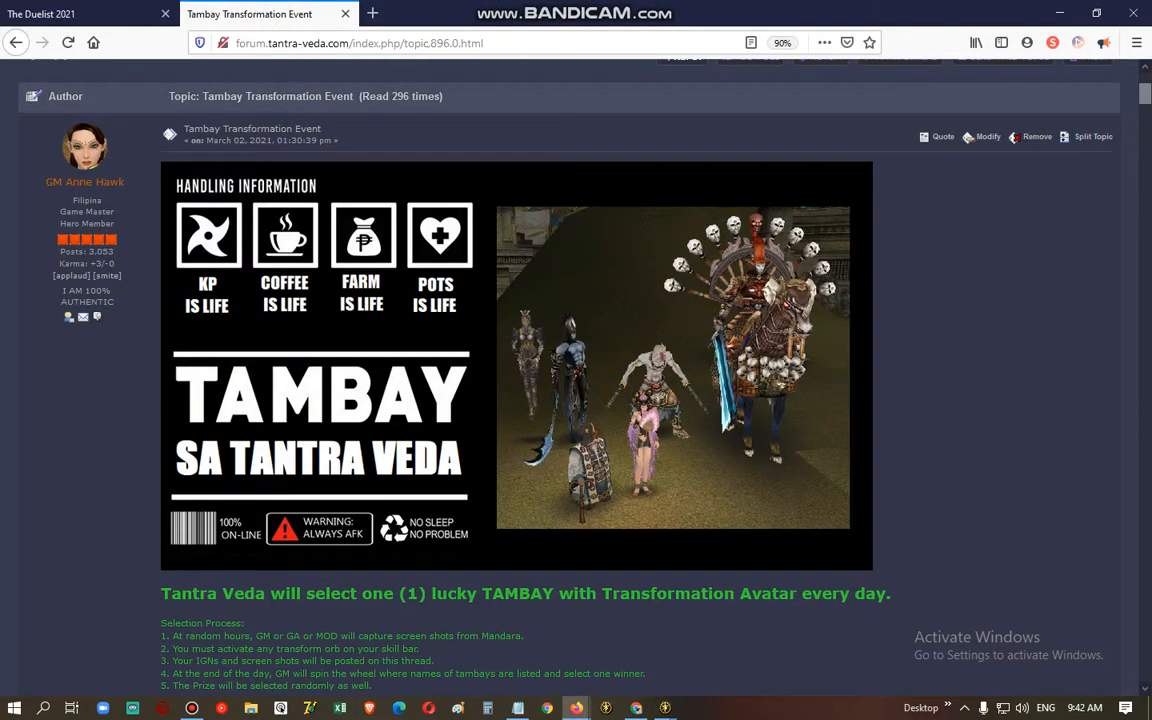
Step: Scroll down the Tambay event post to show its random rewards list
scroll("down", 3)
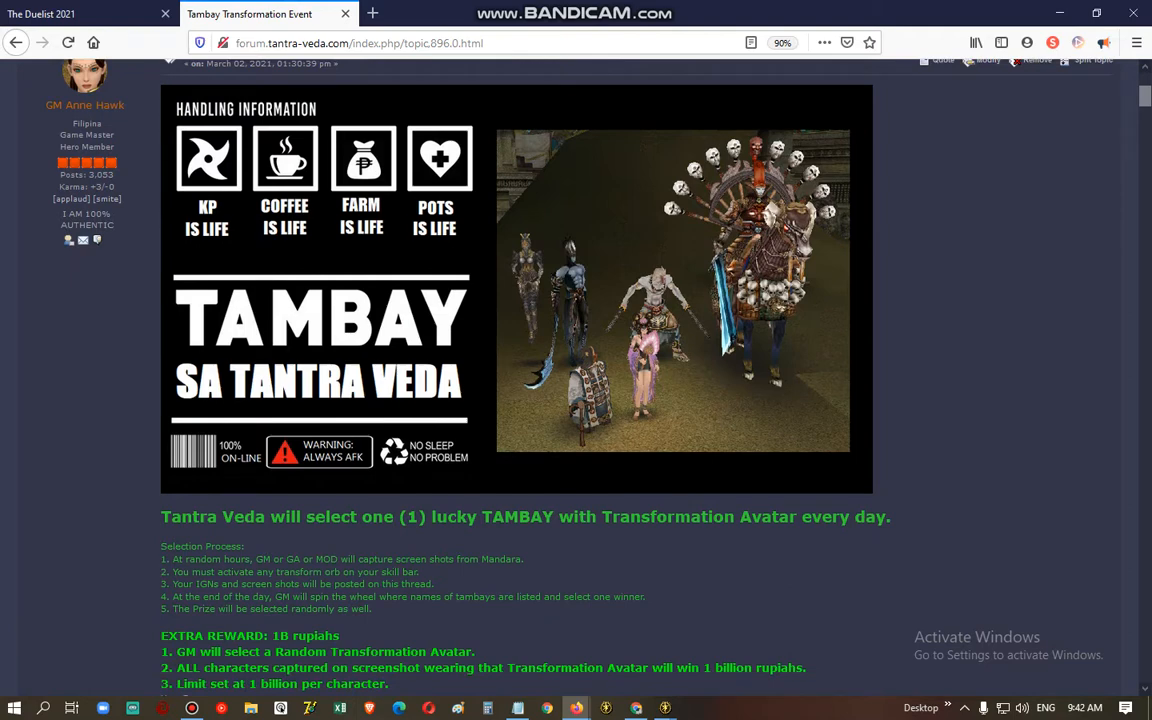
scroll("down", 3)
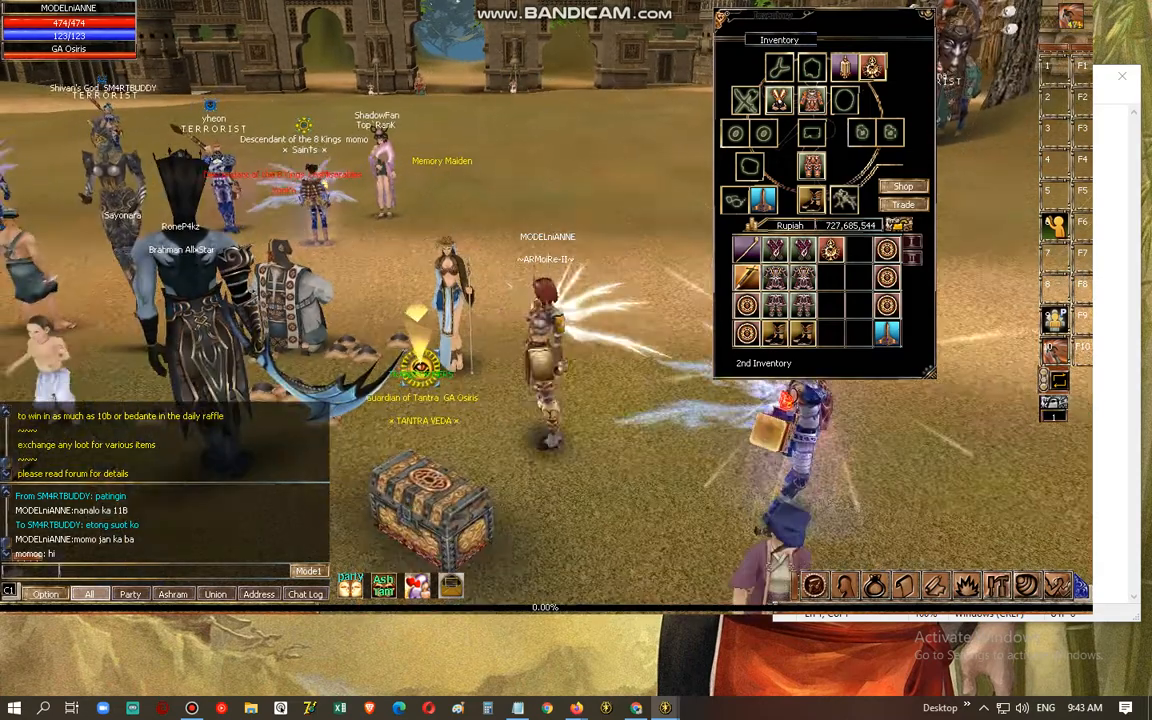
type("pa")
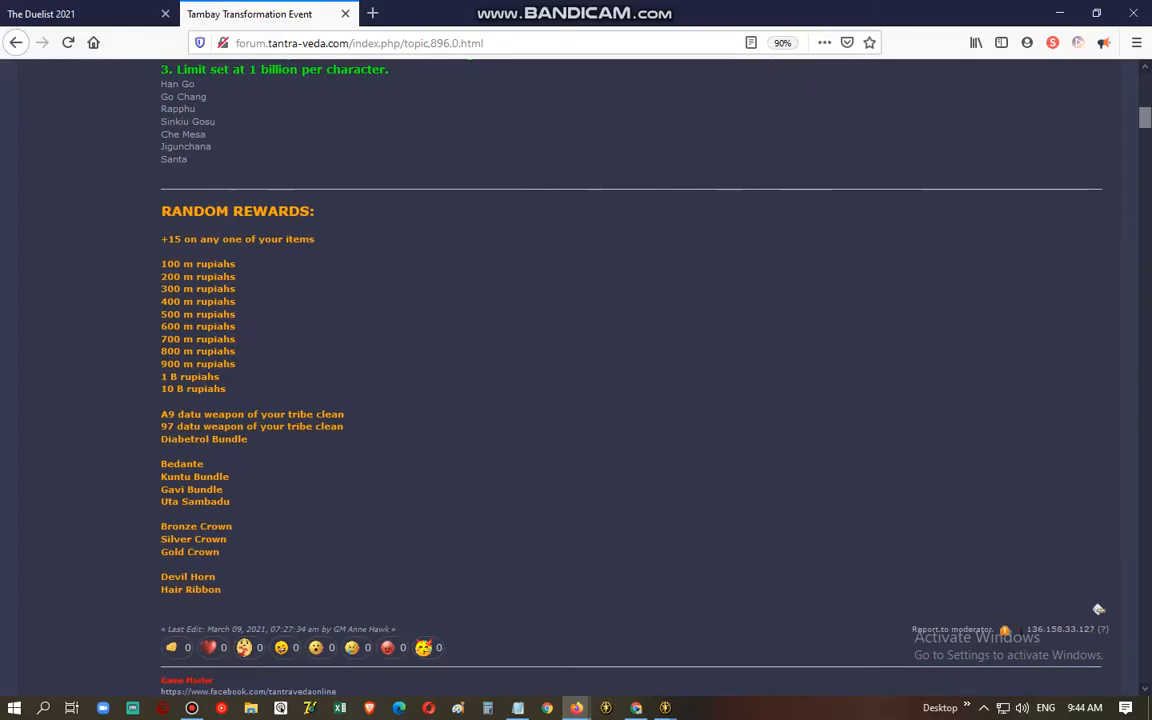
Step: Browse the event's reward list, then use the page link to reach the thread's last page
scroll("up", 3)
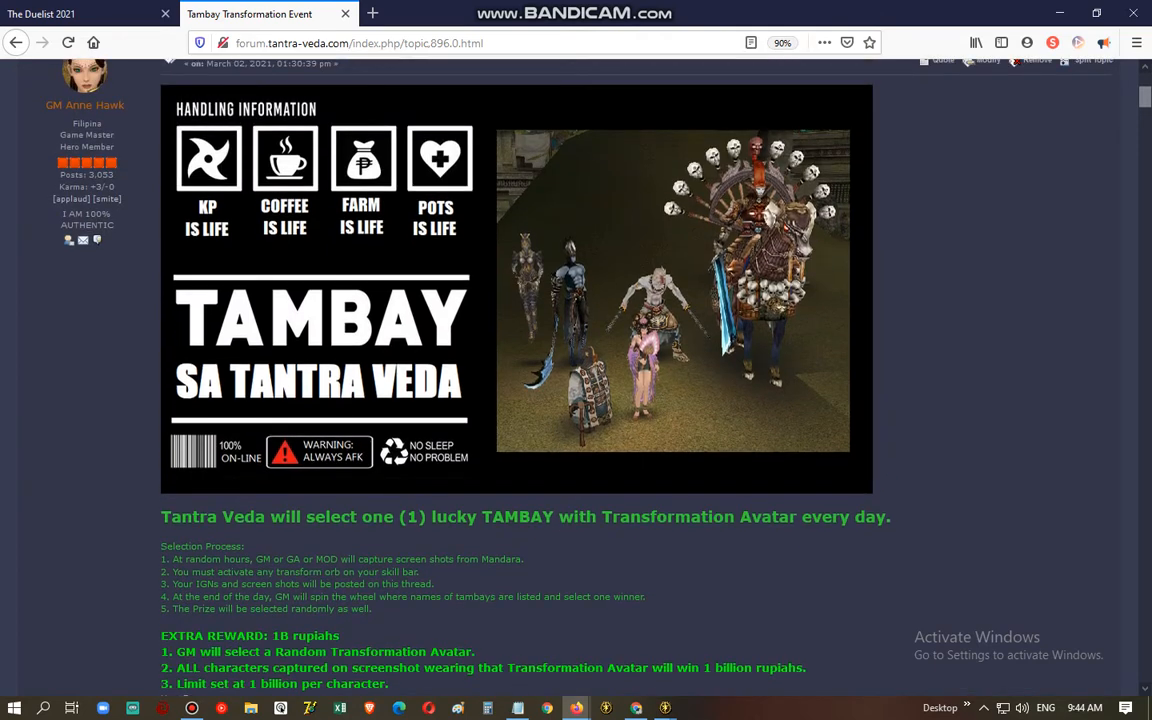
scroll("down", 3)
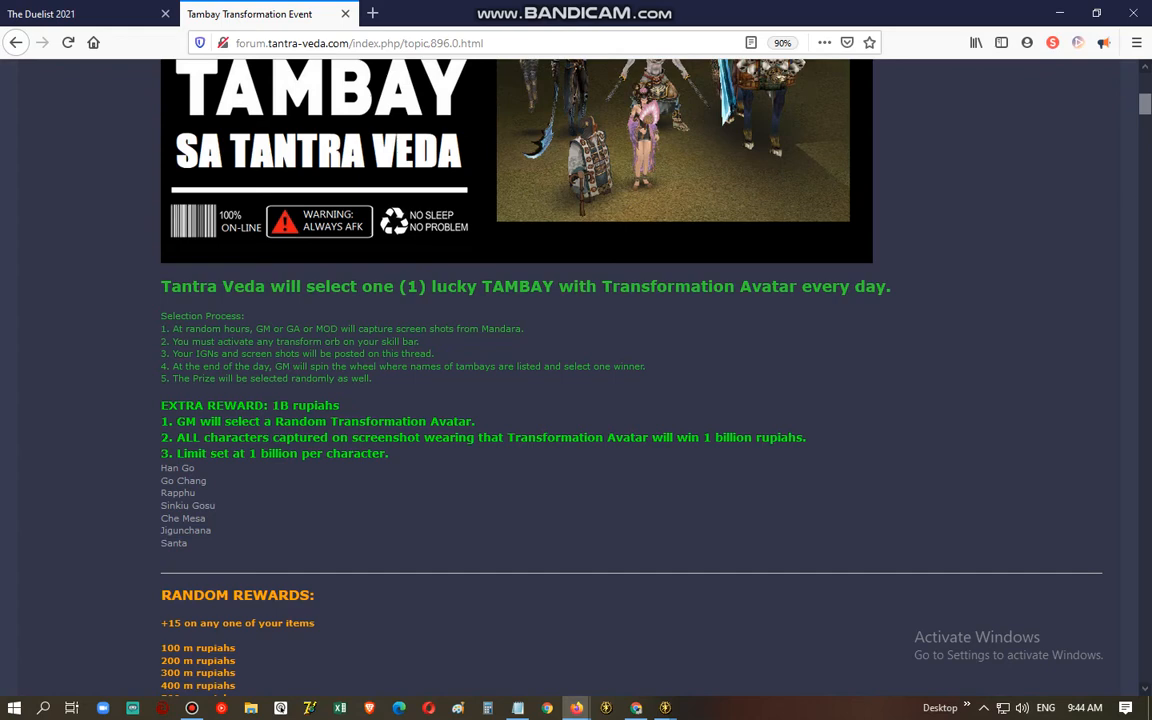
scroll("down", 3)
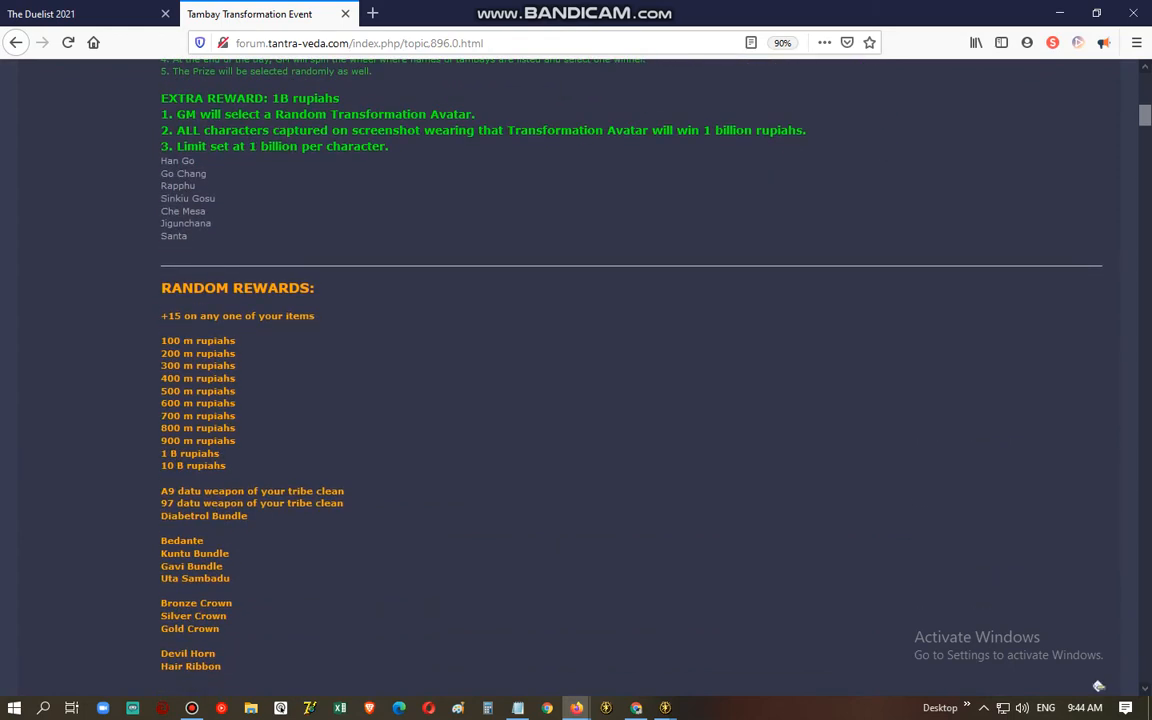
scroll("up", 3)
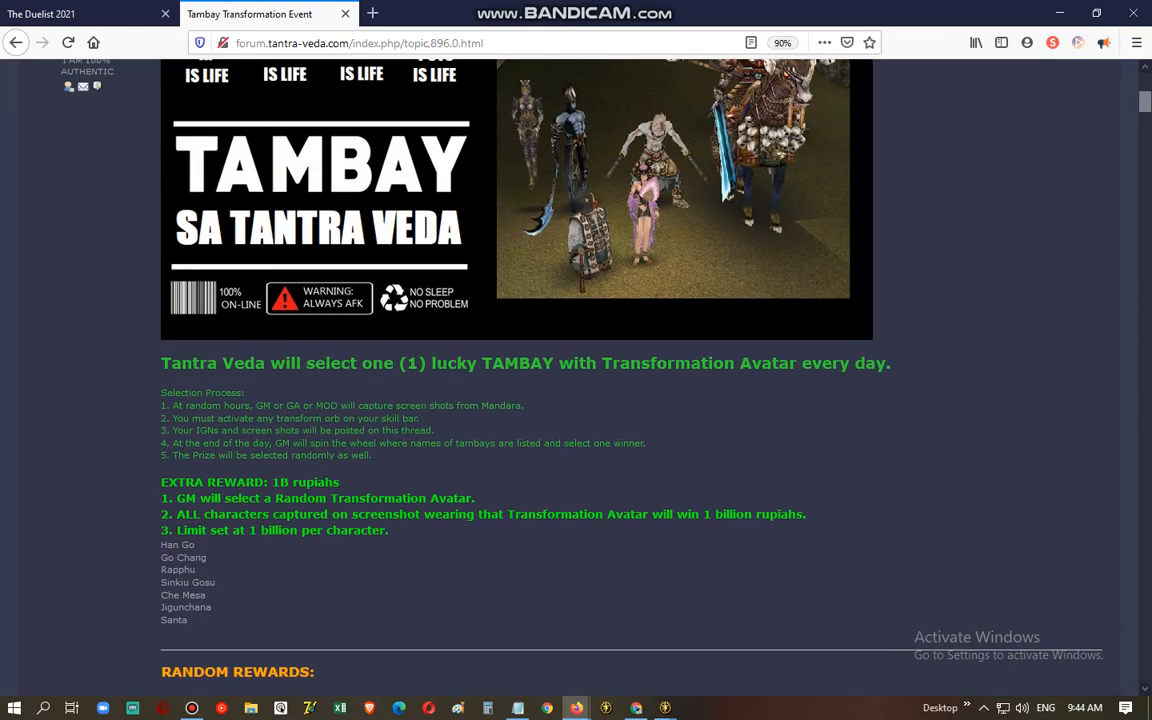
scroll("down", 3)
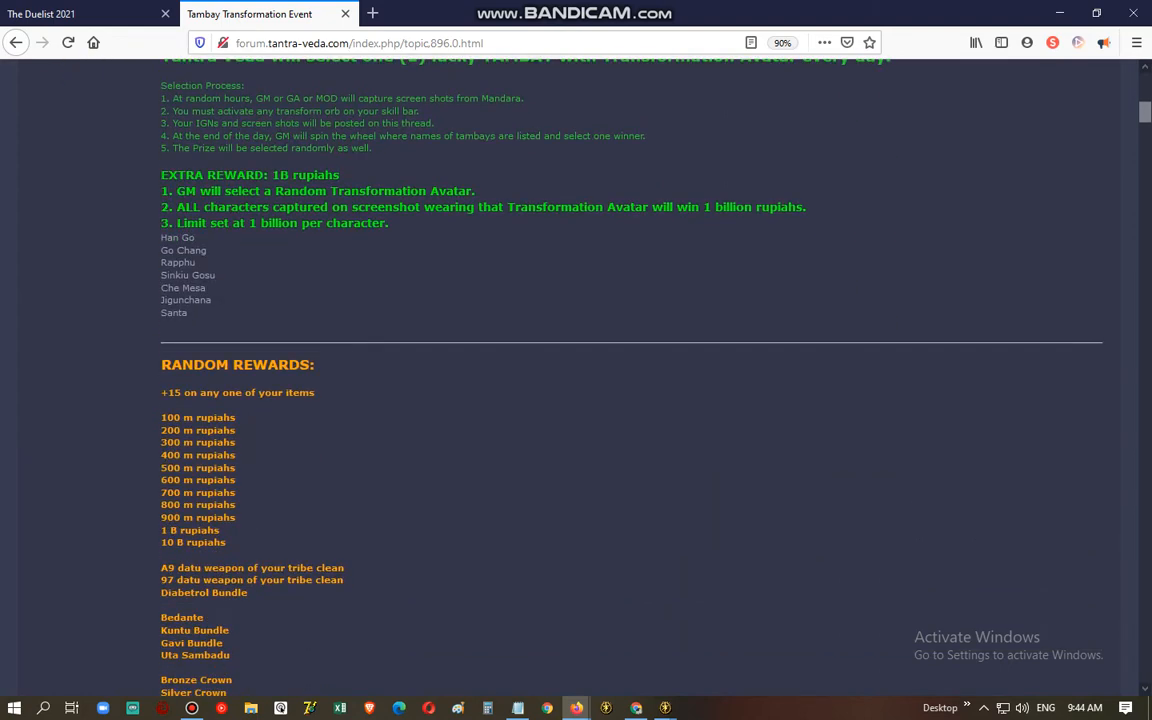
scroll("down", 3)
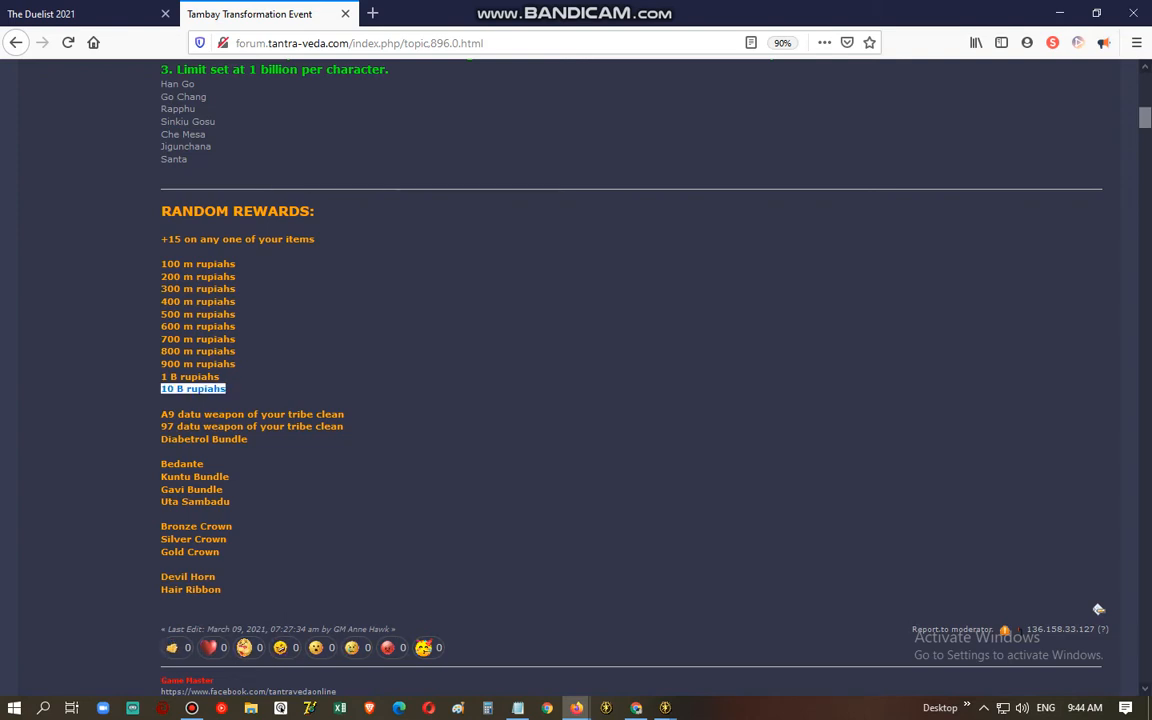
scroll("down", 3)
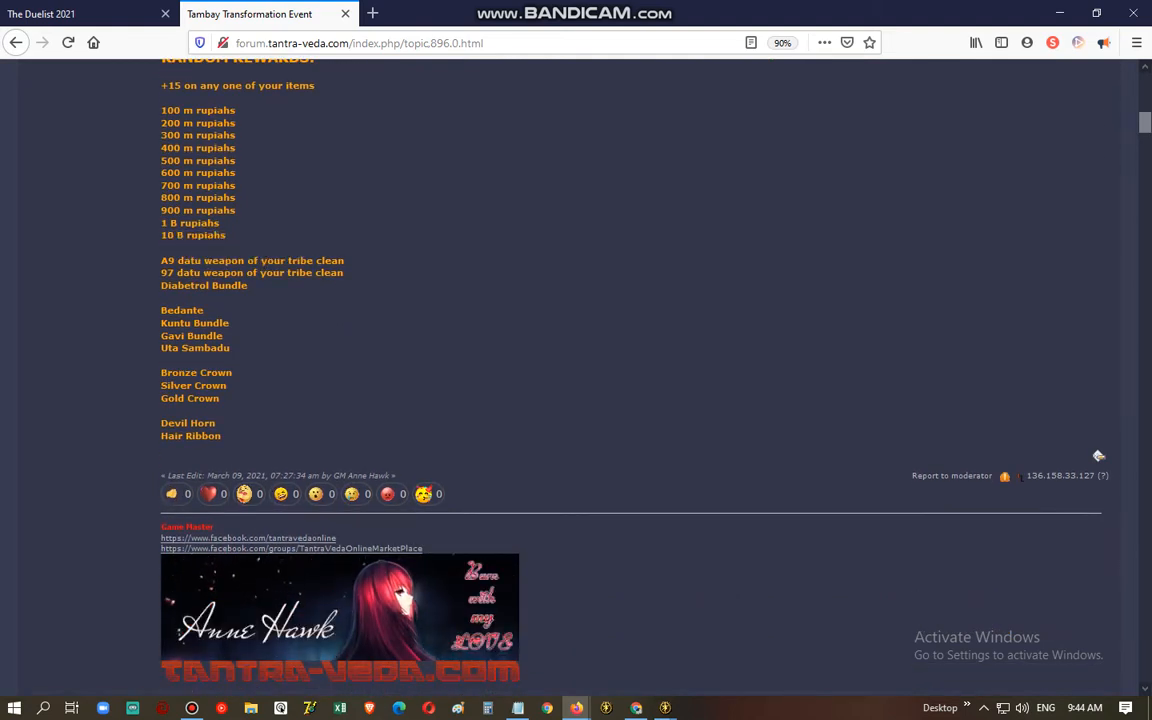
double_click(204, 285)
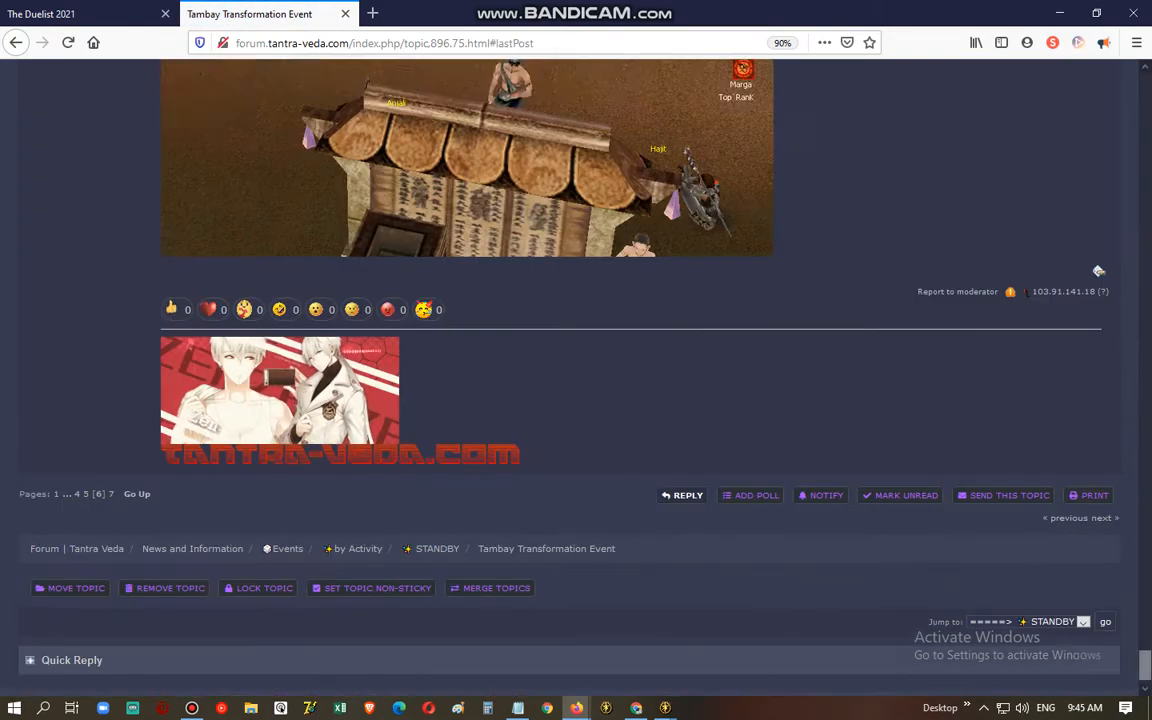
scroll("down", 3)
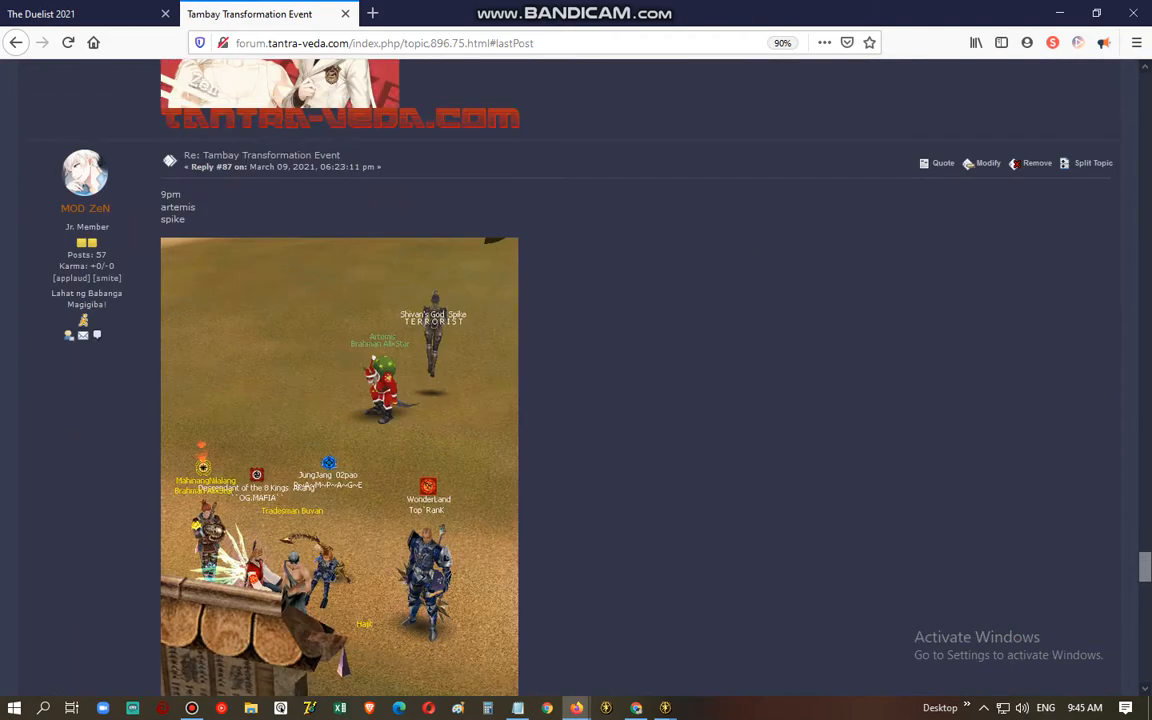
scroll("down", 3)
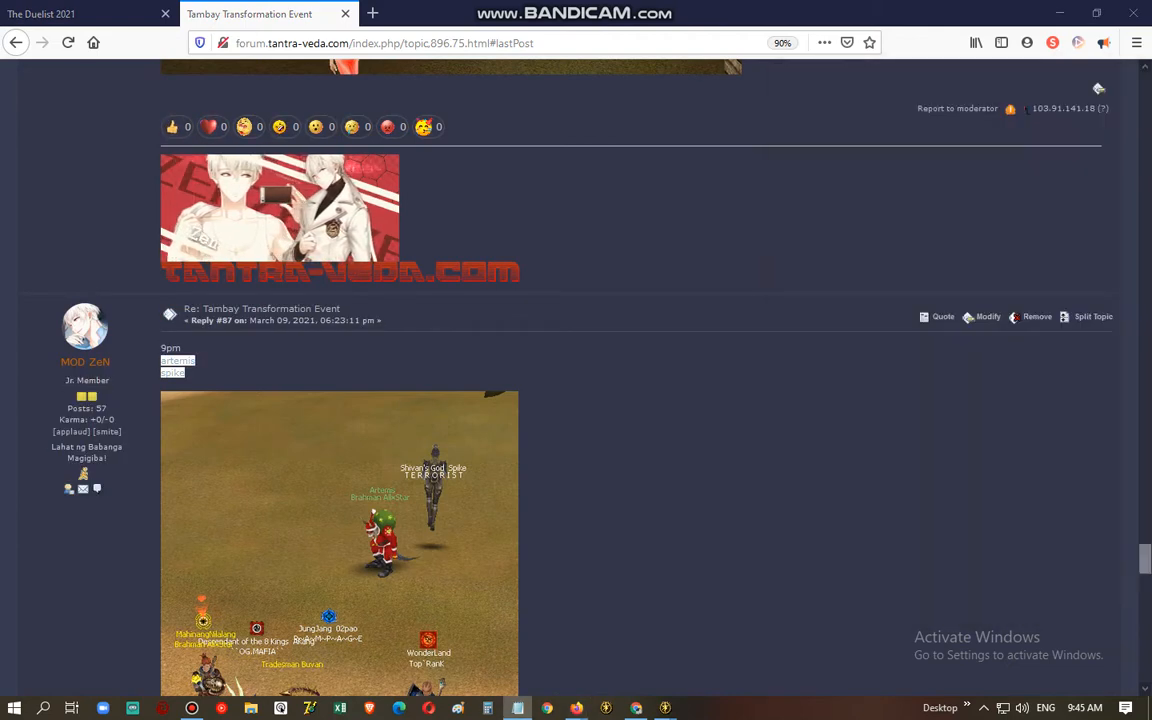
scroll("down", 3)
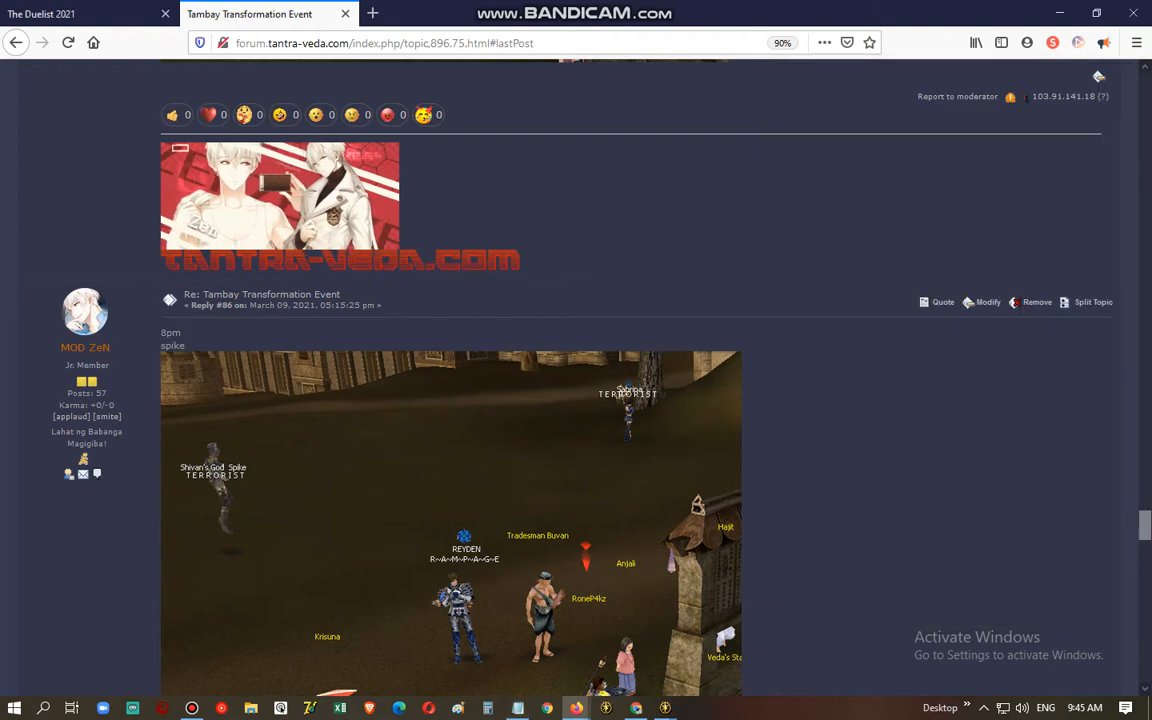
scroll("up", 3)
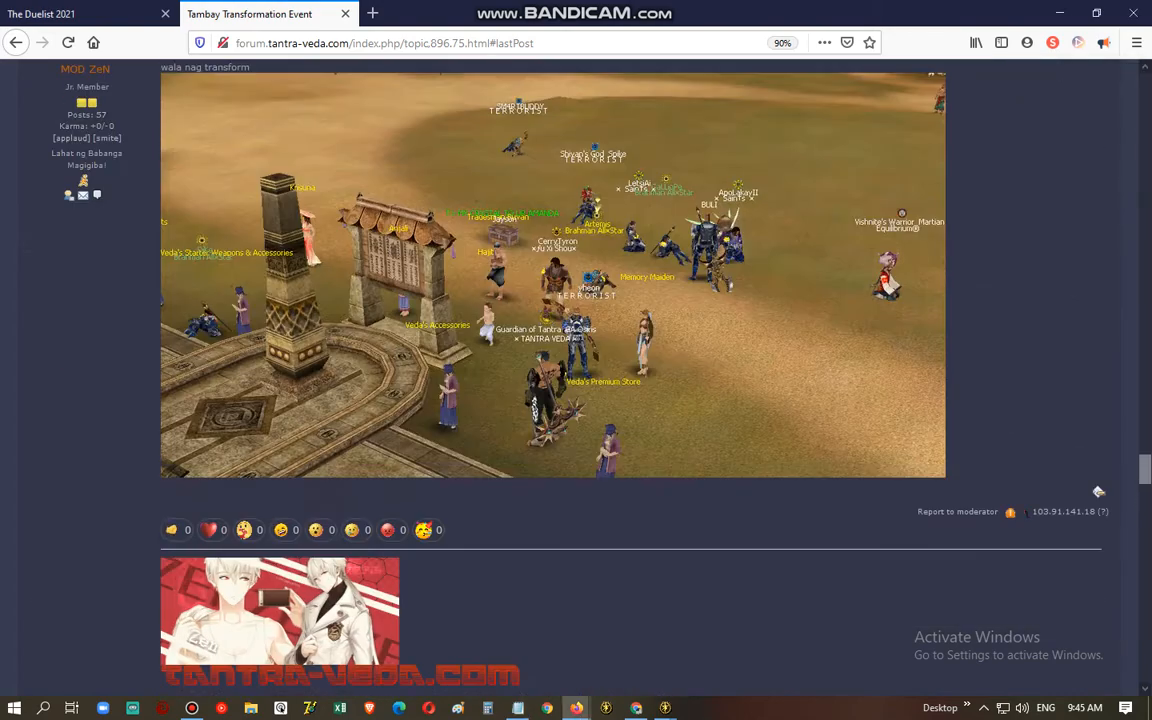
scroll("down", 3)
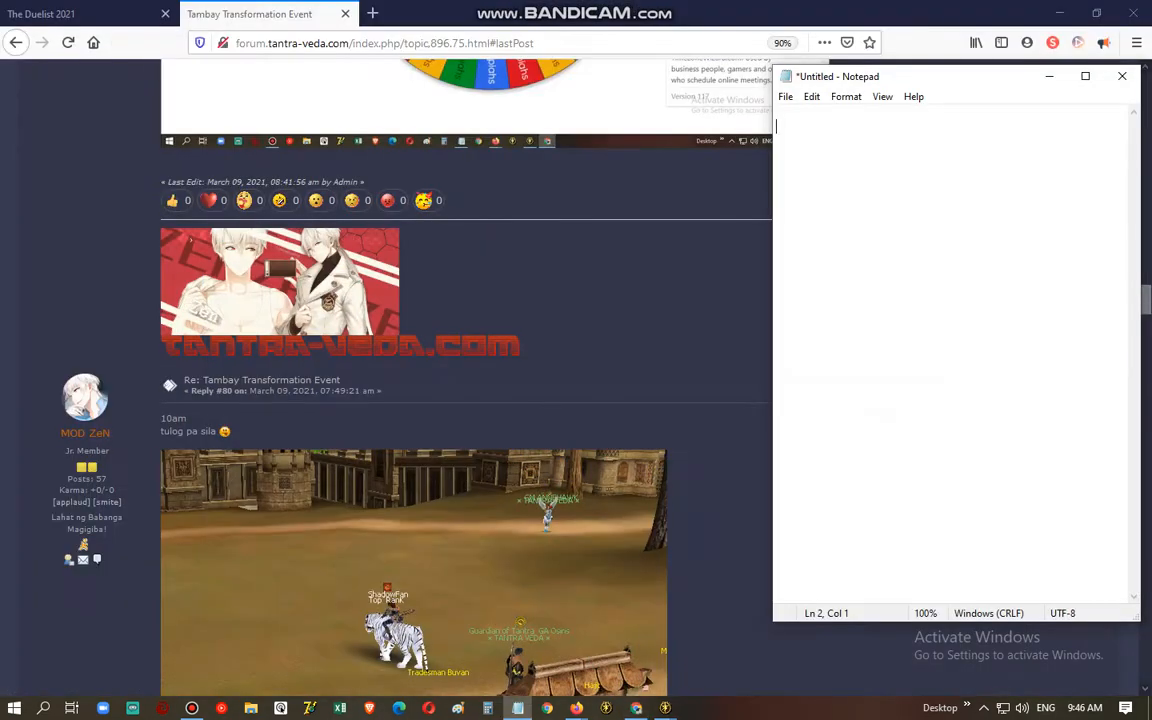
Step: Return to the Firefox forum thread and scroll back up
left_click(1121, 76)
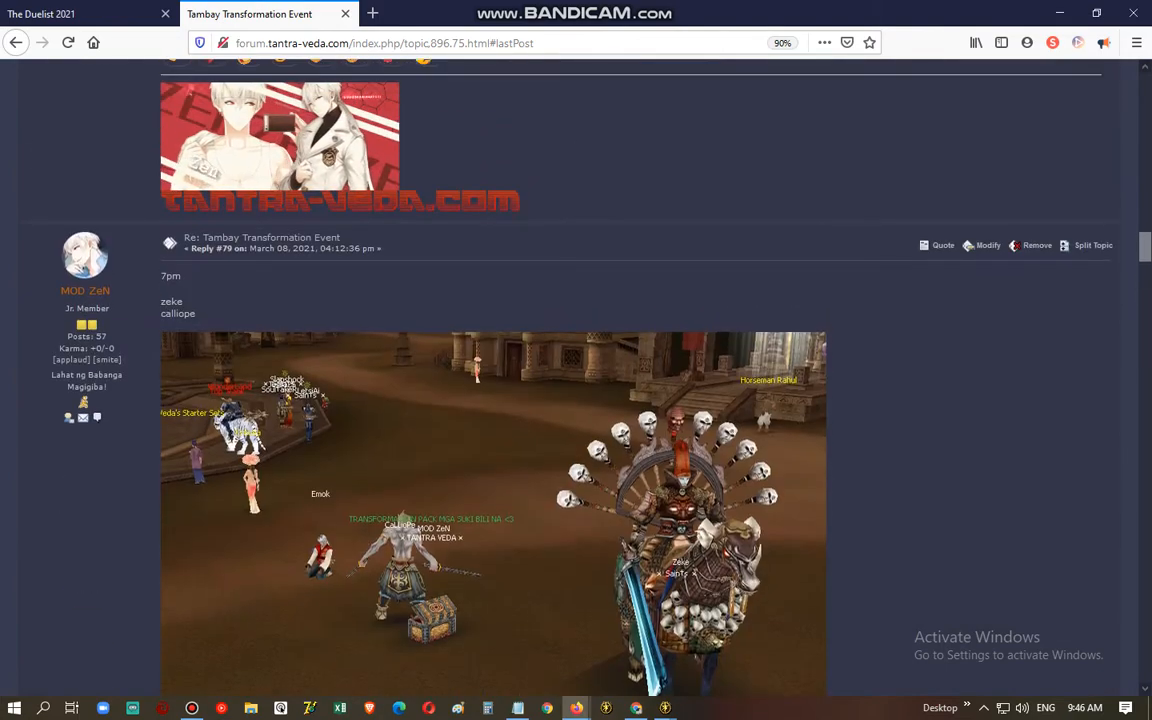
scroll("up", 3)
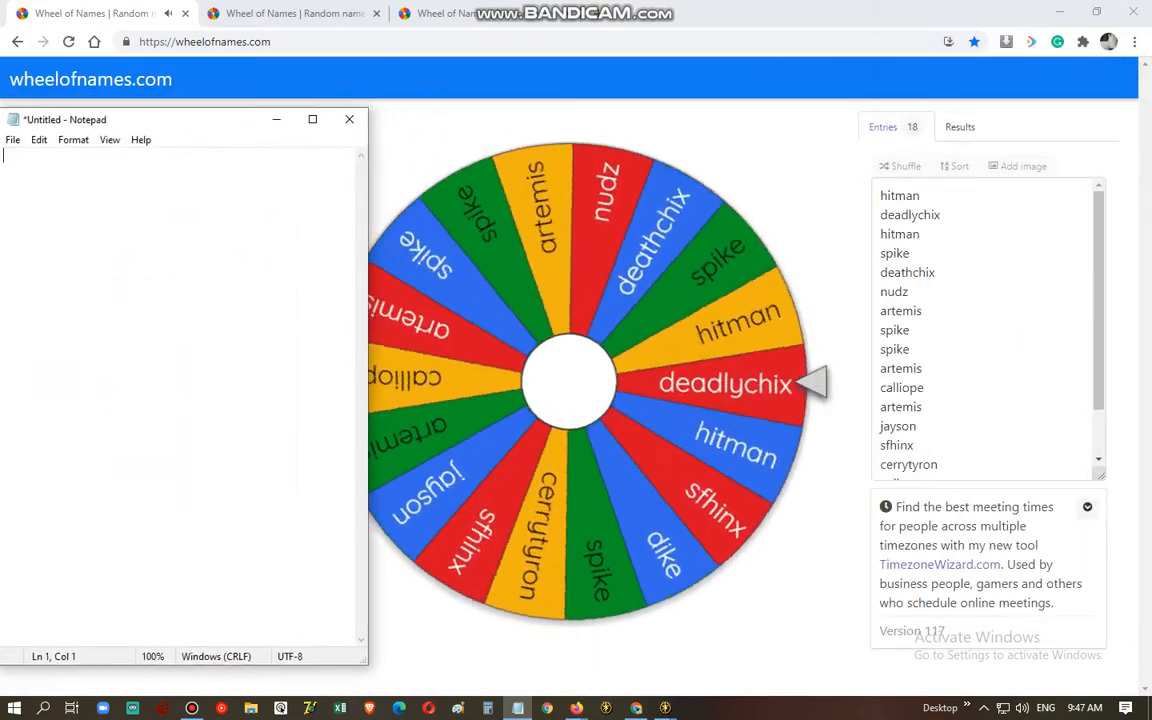
Step: Note winner HITMAN and prize 500 m rupiahs in Notepad, dismissing each wheel result
type("H")
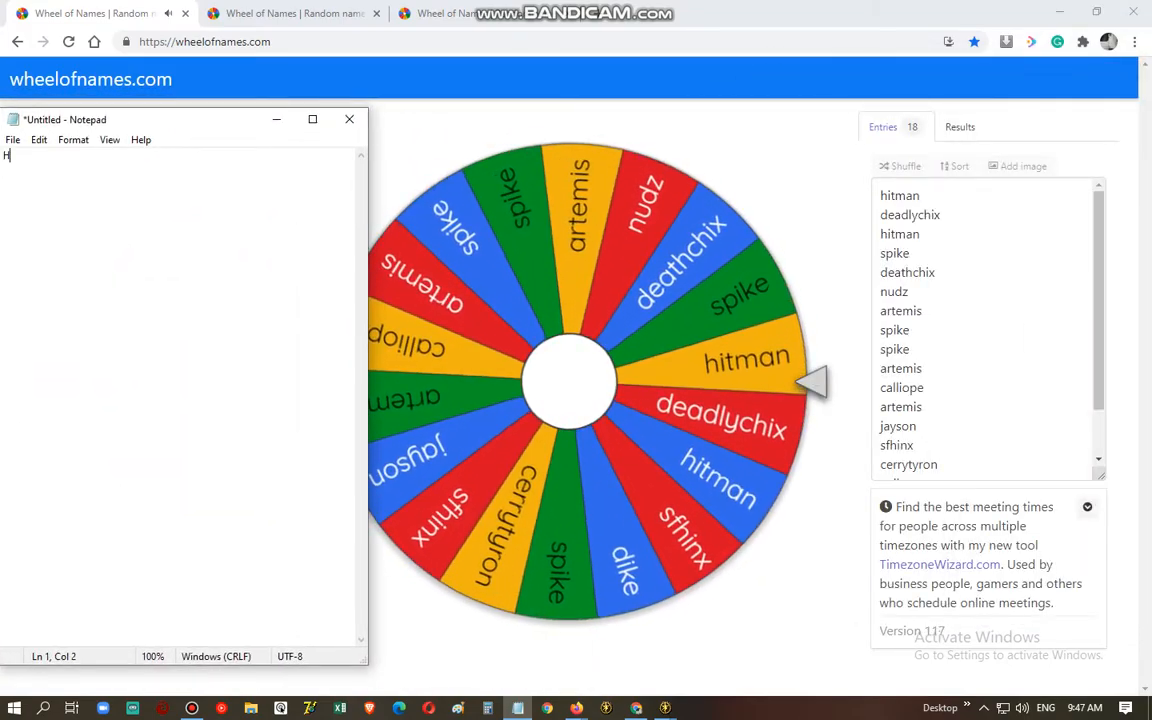
type("IT")
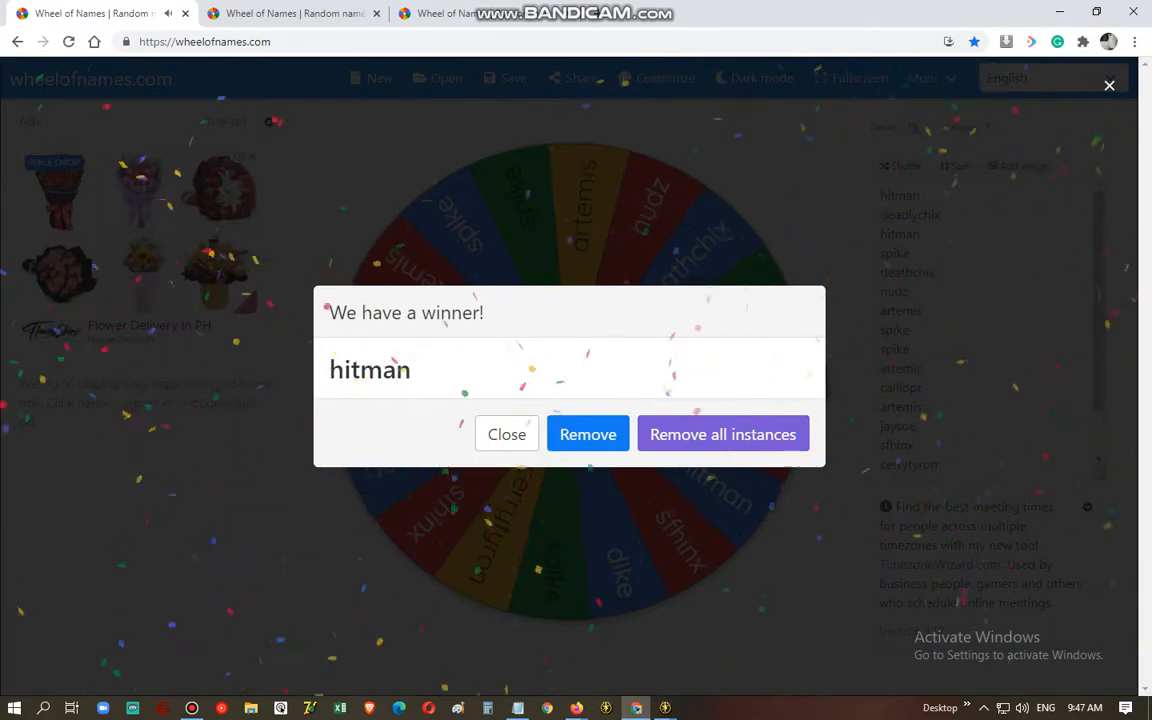
left_click(506, 434)
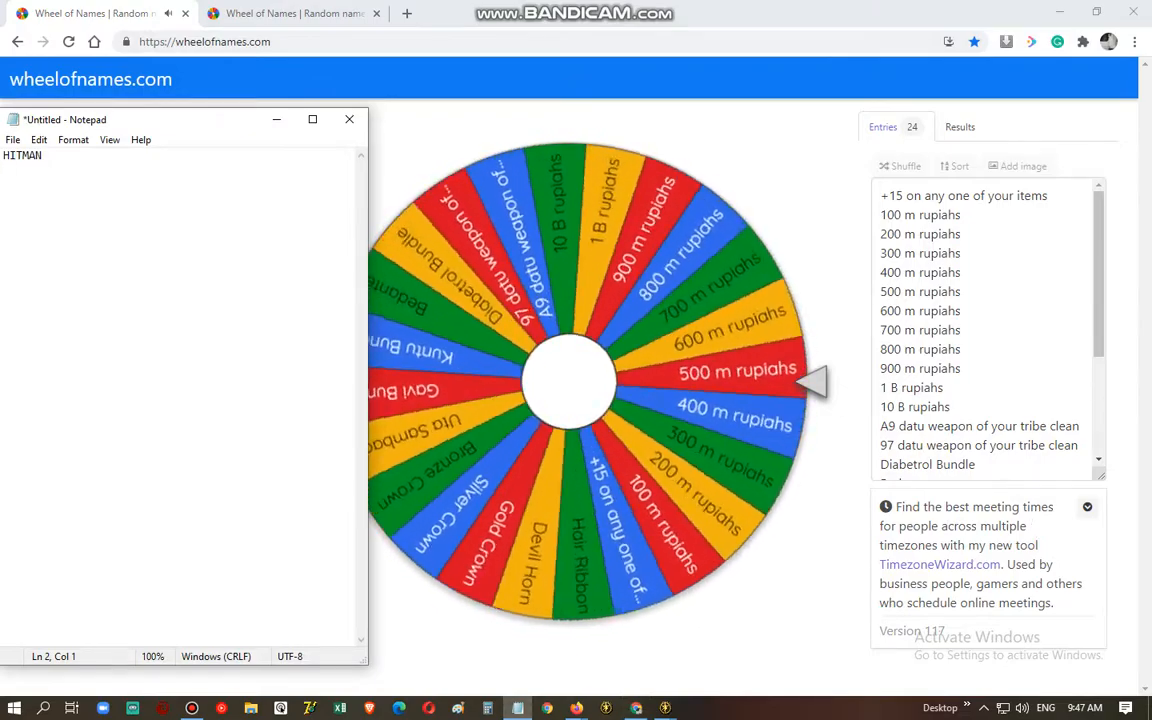
type("5")
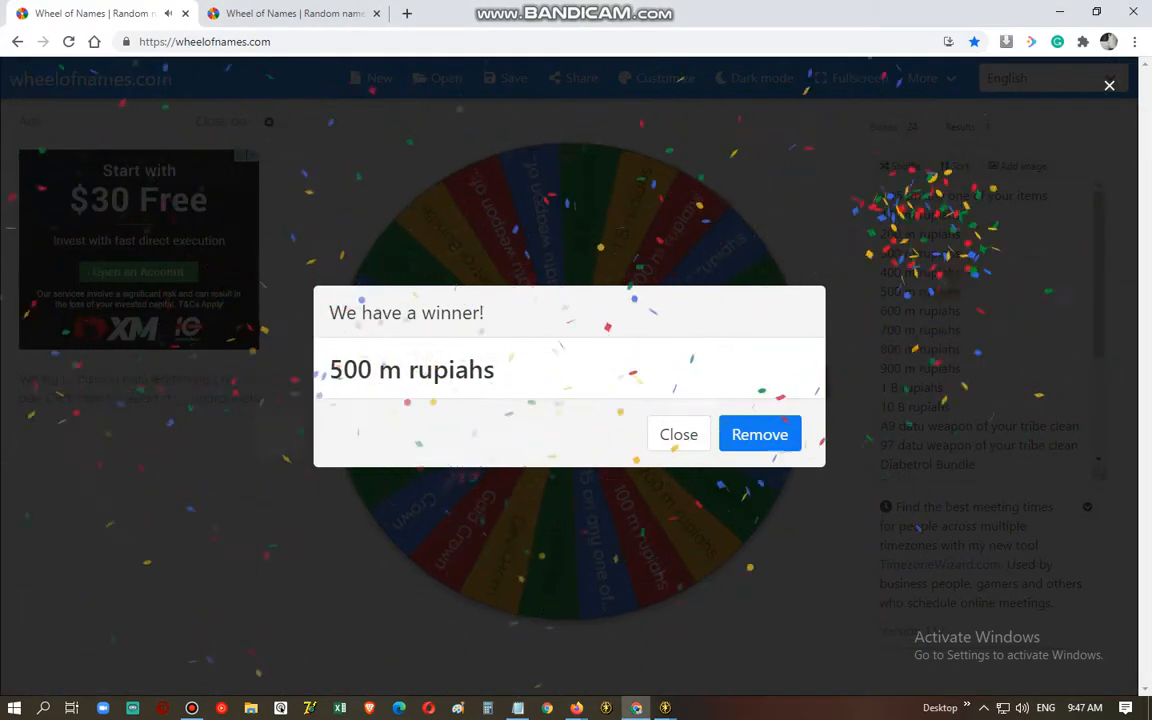
left_click(678, 434)
type("500 m rupiahs")
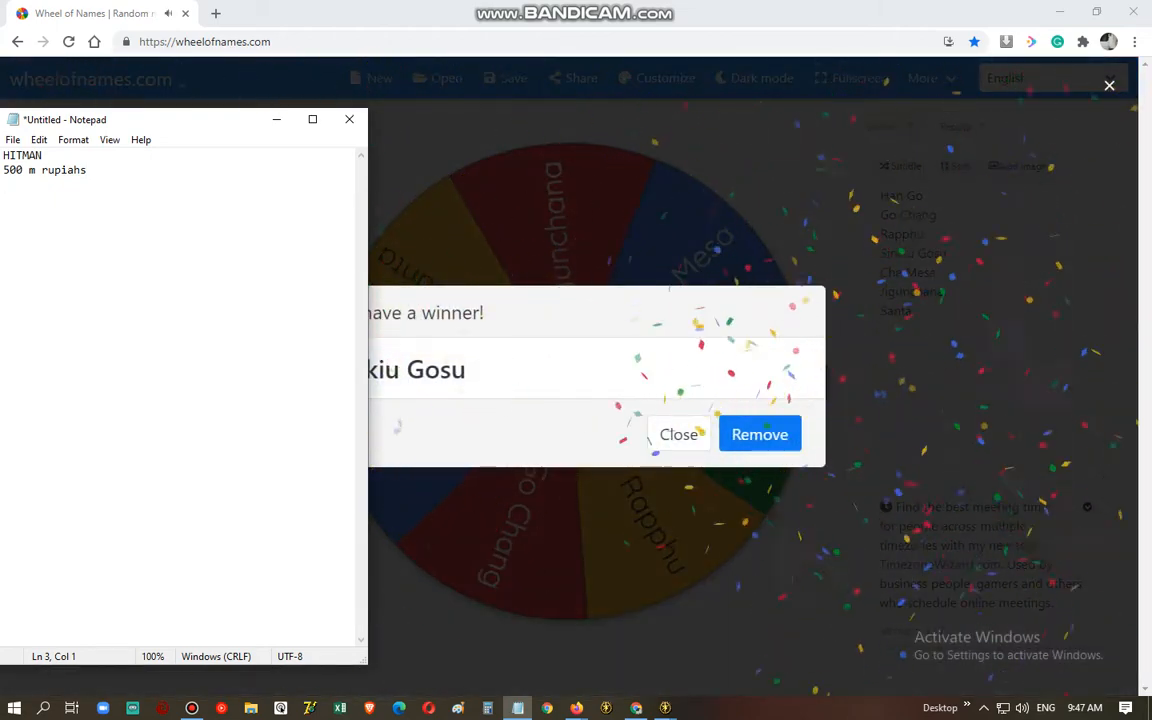
type("SIniku")
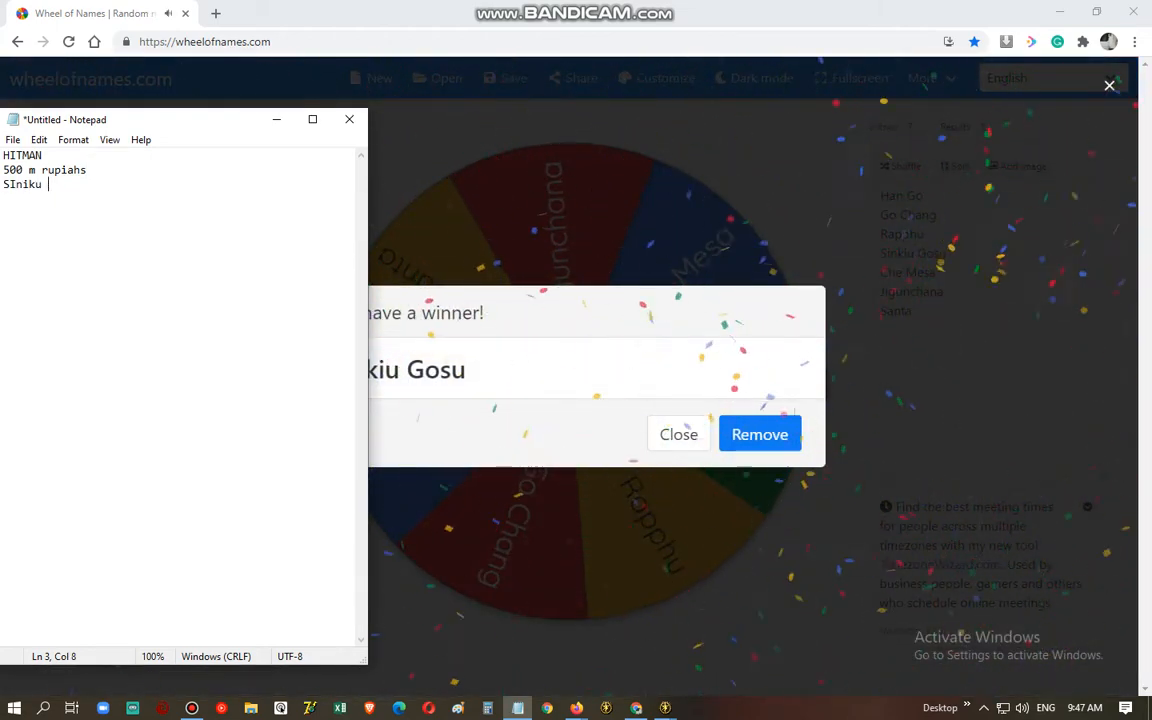
type("Gosu")
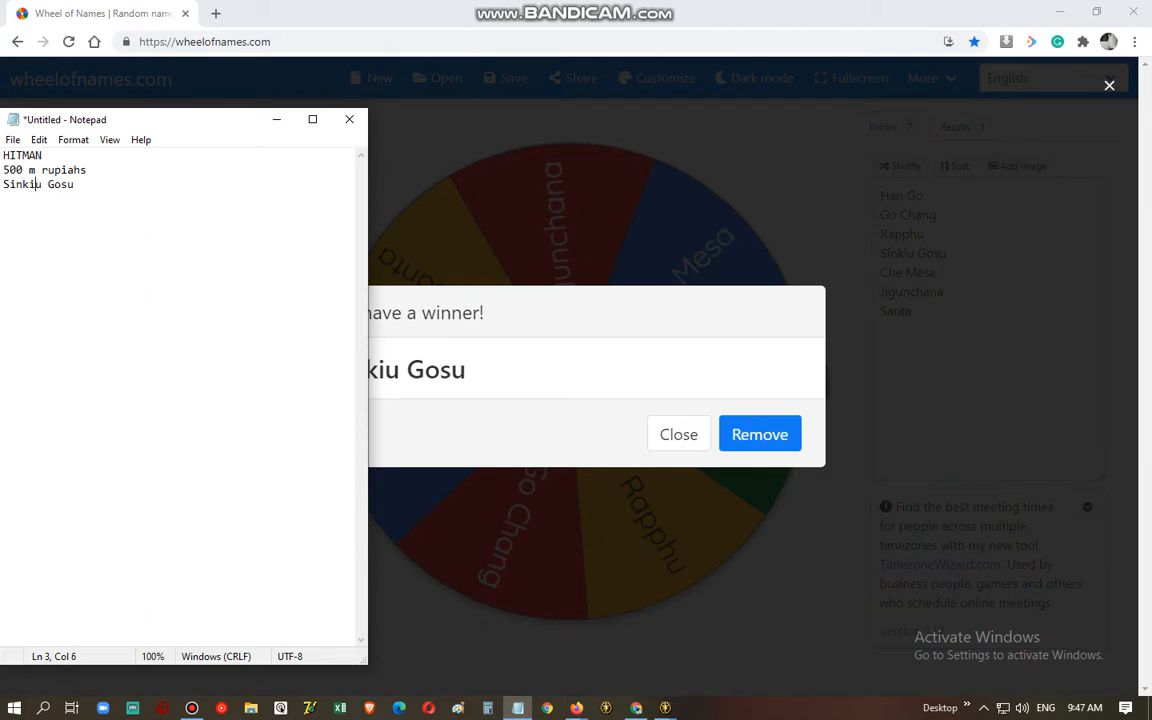
left_click(678, 434)
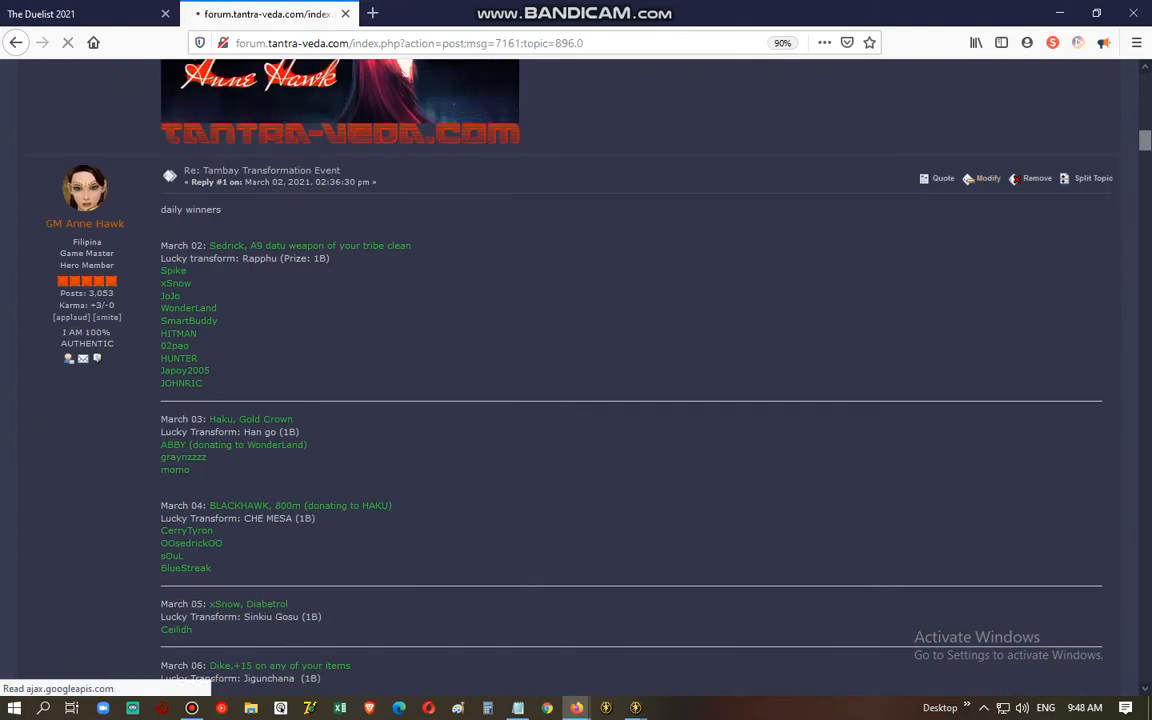
Step: Edit the daily winners reply to add HITMAN and 'Lucky Transform: Sinkiu Gosu', then save
left_click(980, 178)
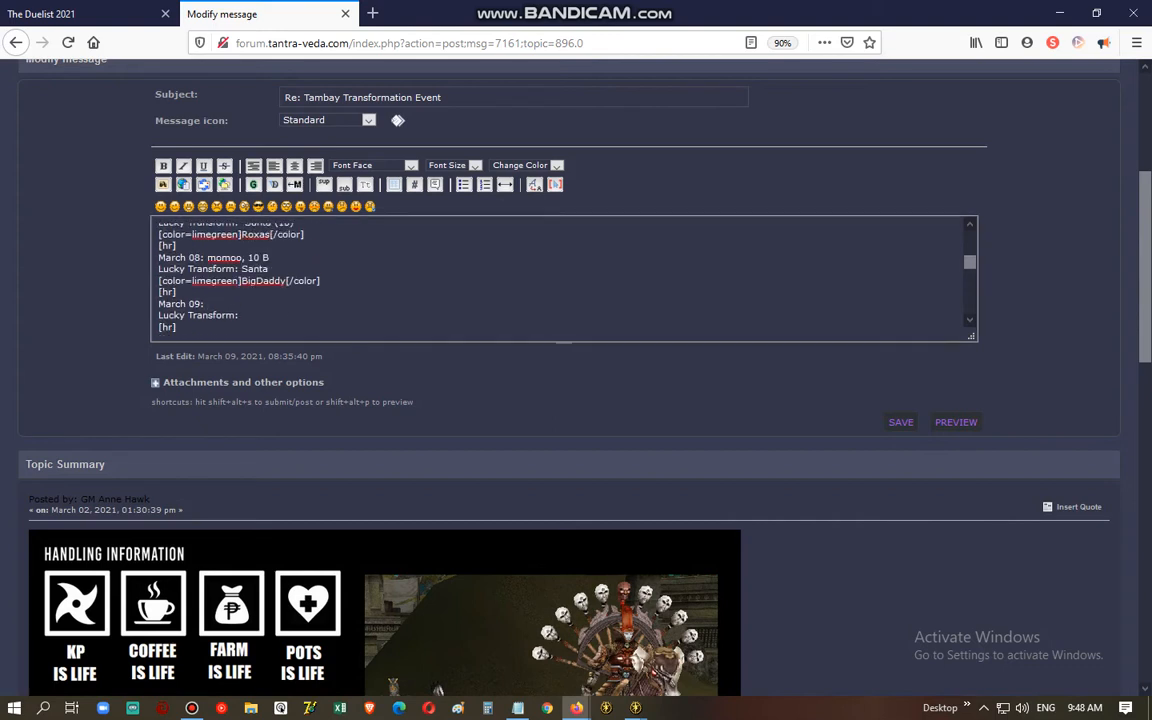
type("HITMAN")
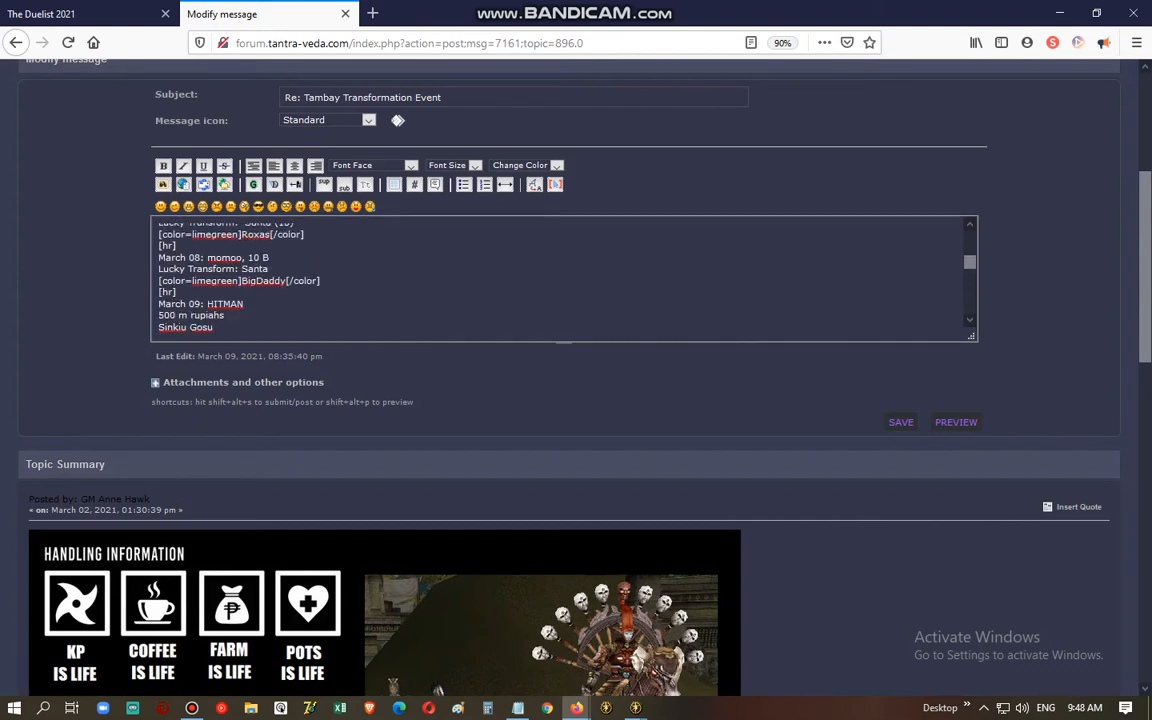
type("Lucky Transform:")
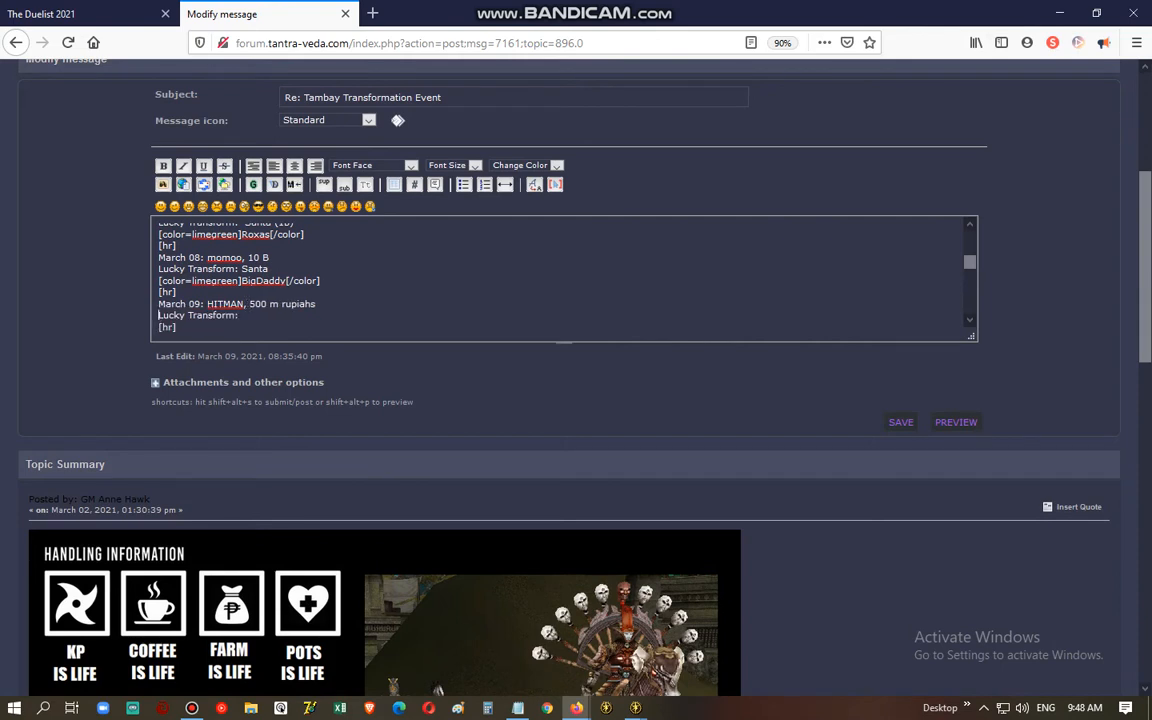
type("Sinkiu Gosu")
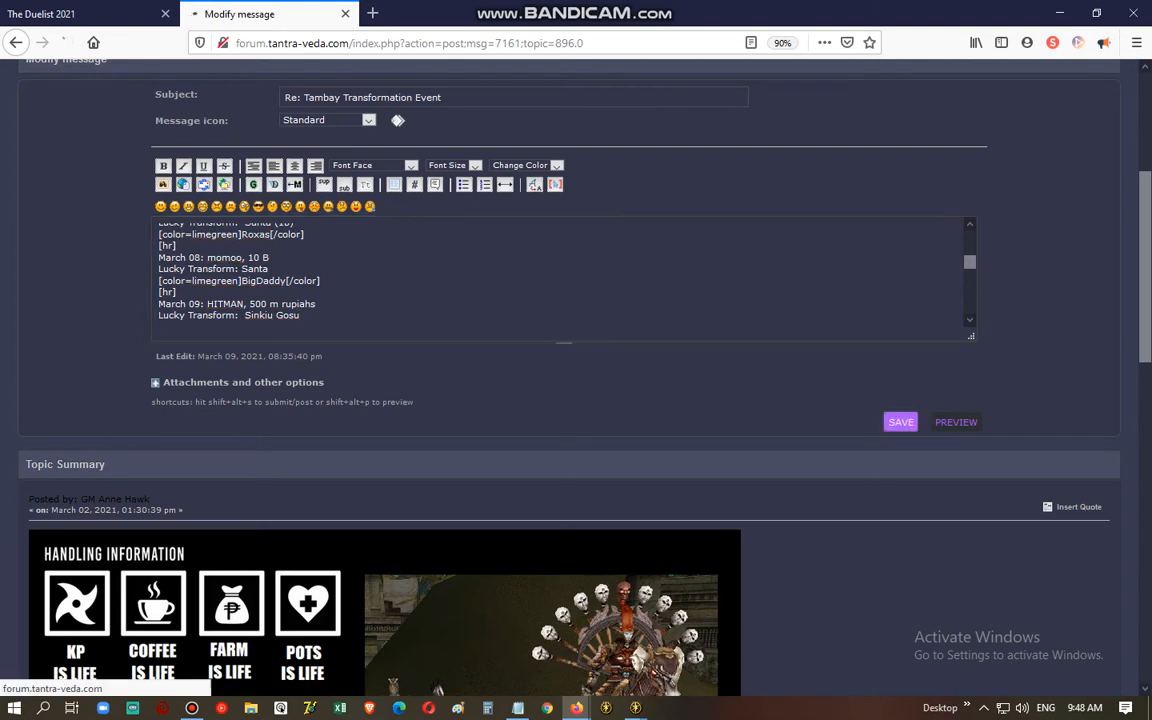
left_click(899, 421)
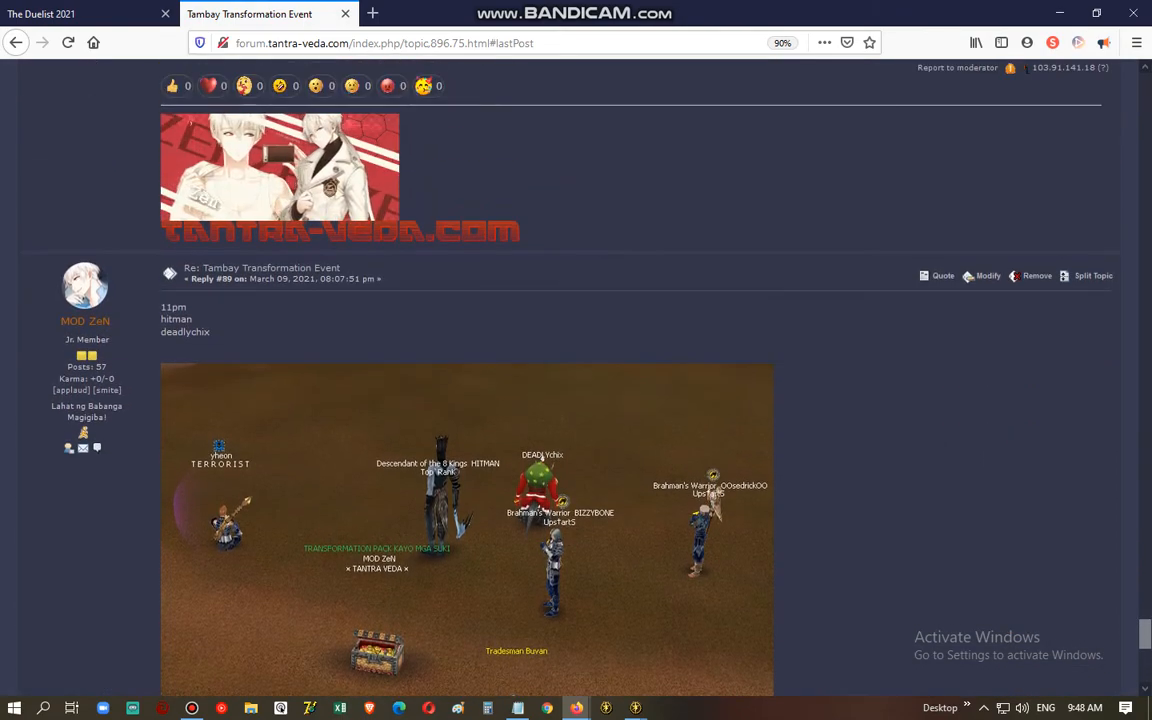
scroll("down", 3)
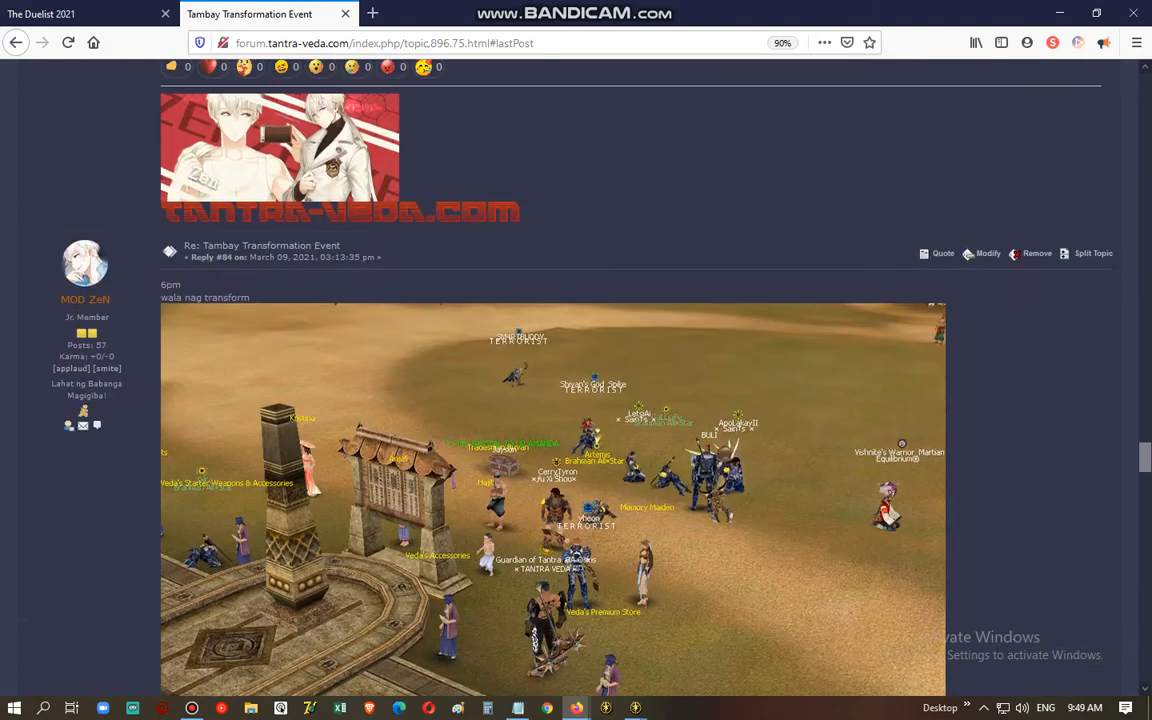
scroll("down", 3)
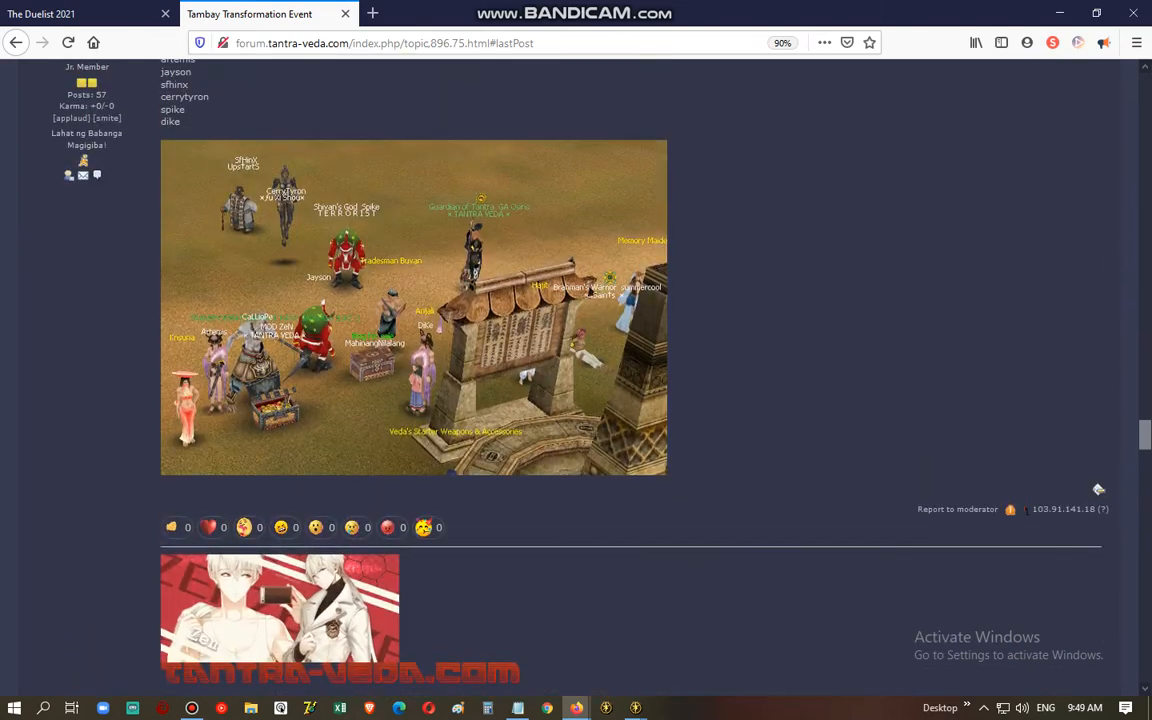
scroll("down", 3)
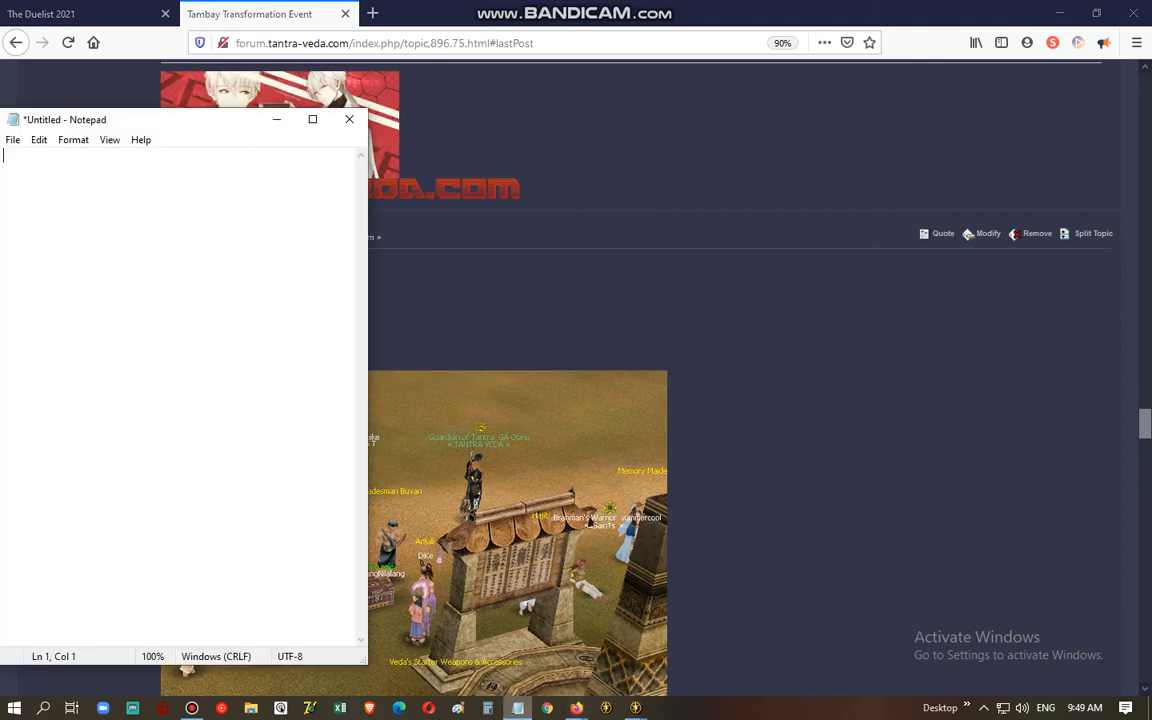
type("Cal")
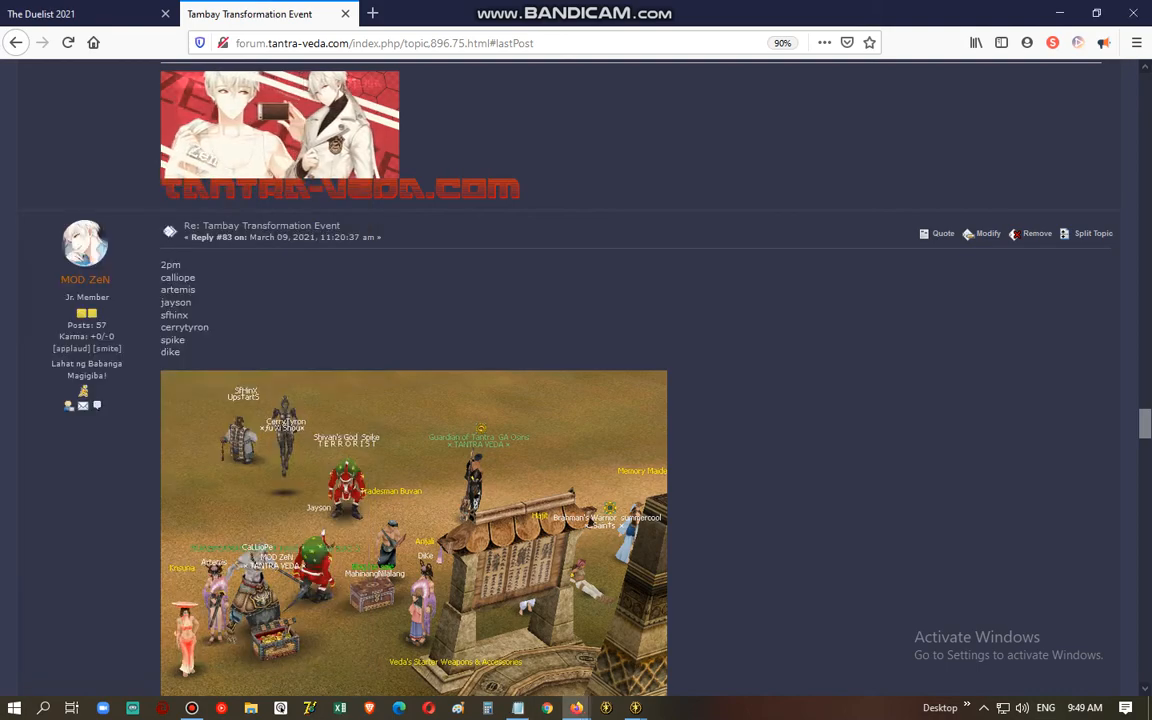
scroll("down", 3)
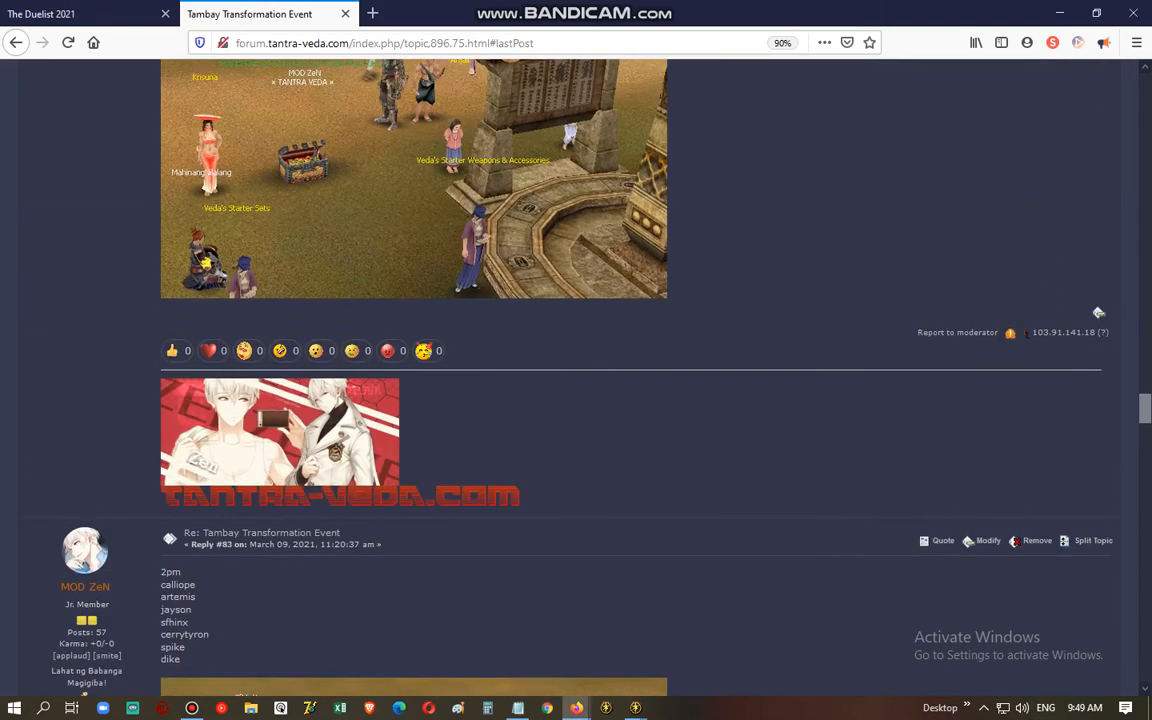
scroll("down", 3)
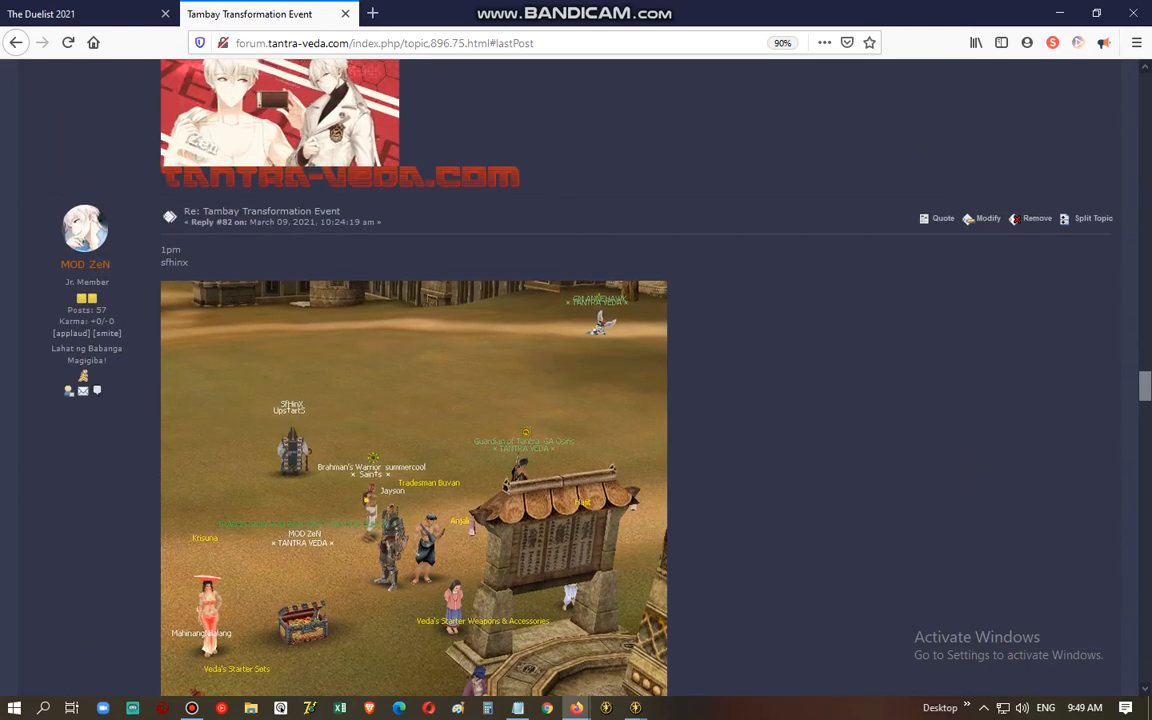
scroll("up", 3)
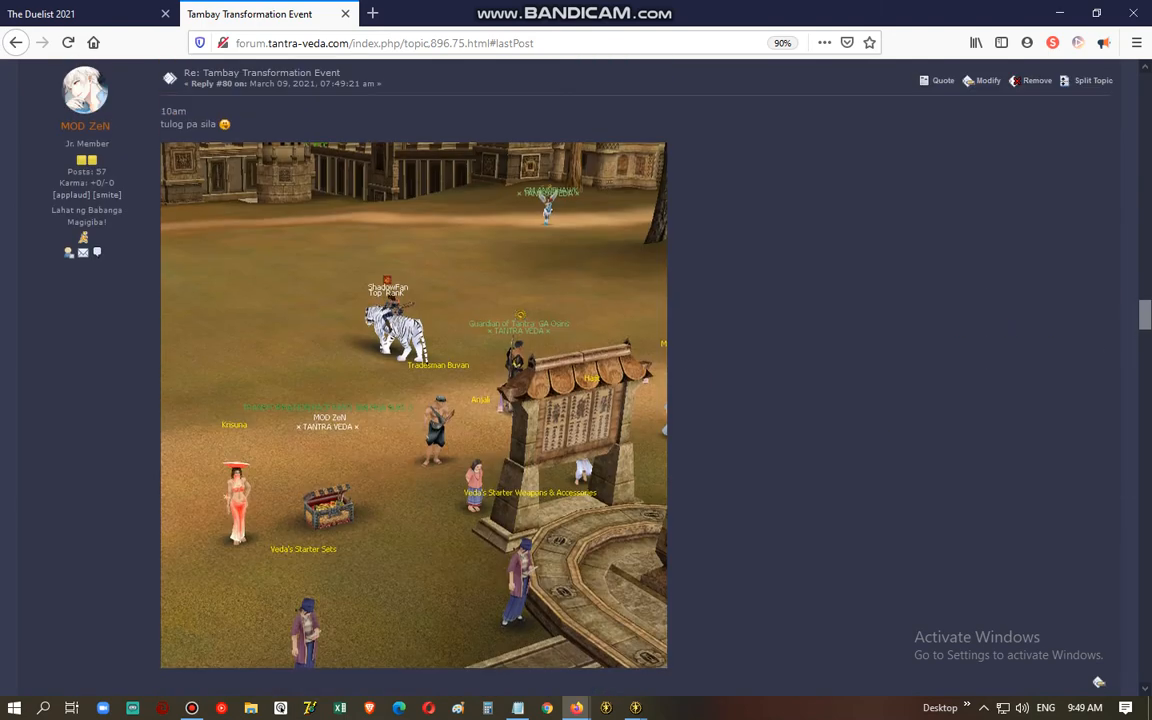
type("Calliope")
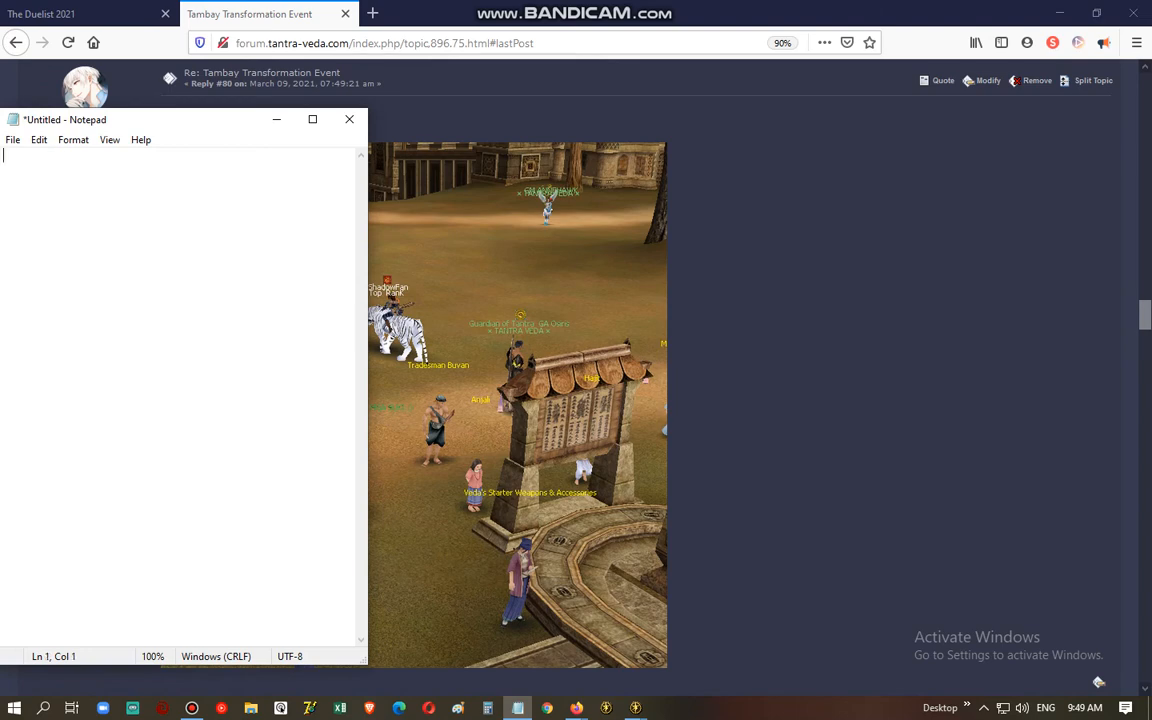
left_click(349, 119)
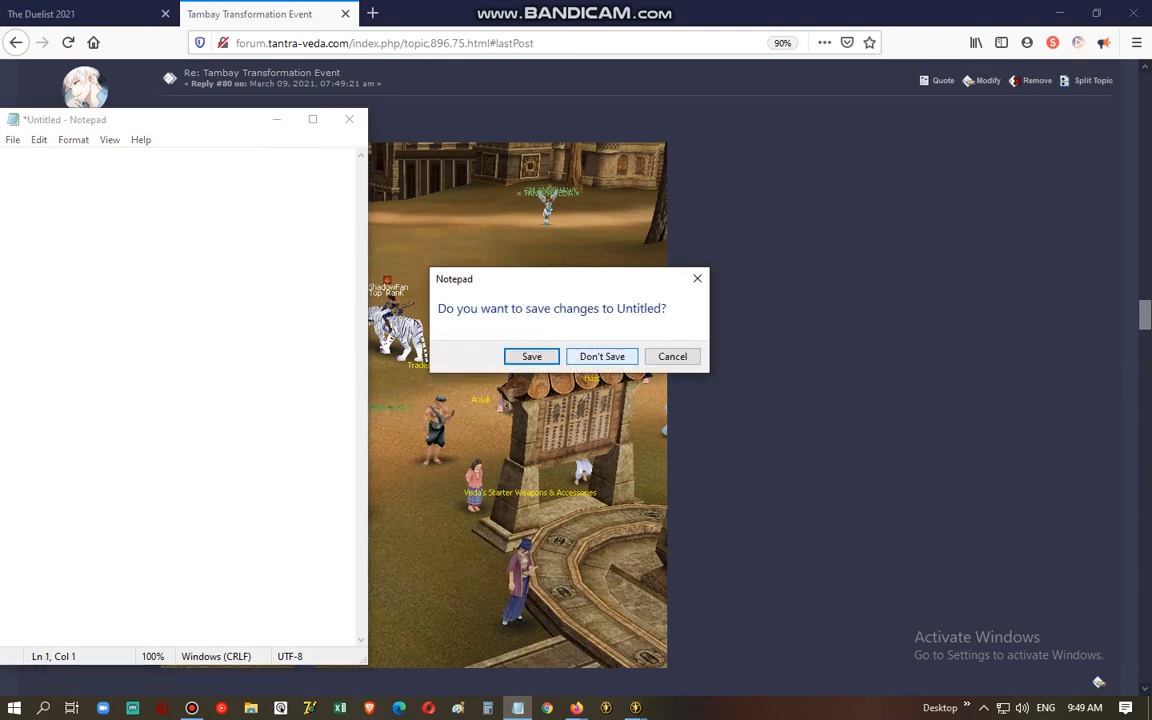
left_click(602, 356)
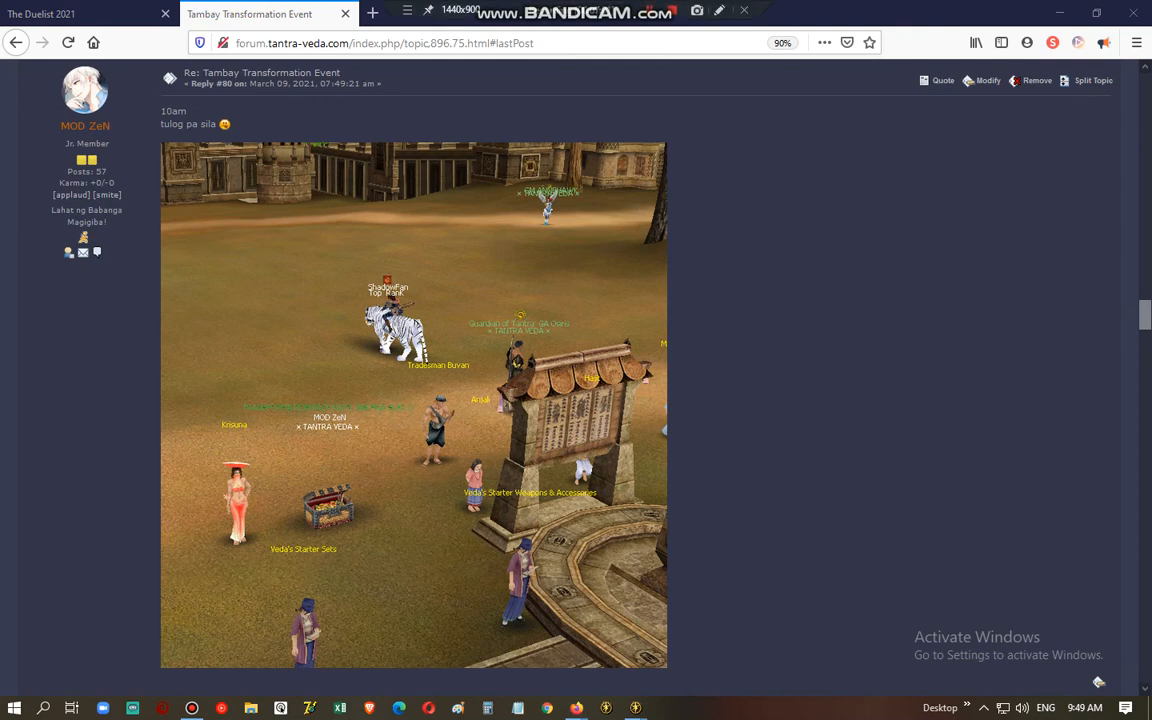